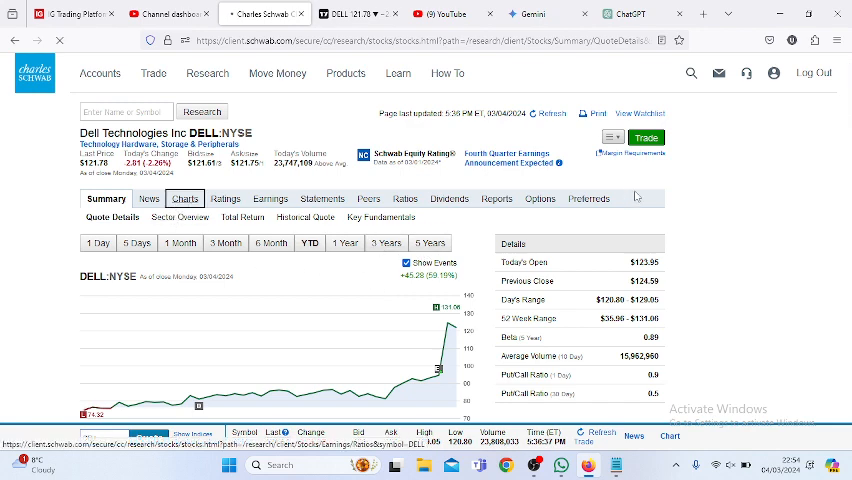
- Open Dell's Charts page in Schwab and scroll to the one-year SMA chart
left_click(184, 198)
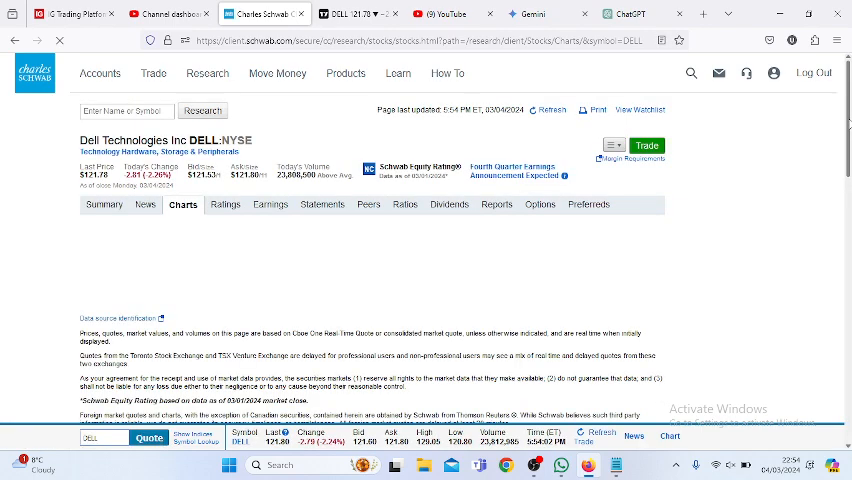
scroll("down", 3)
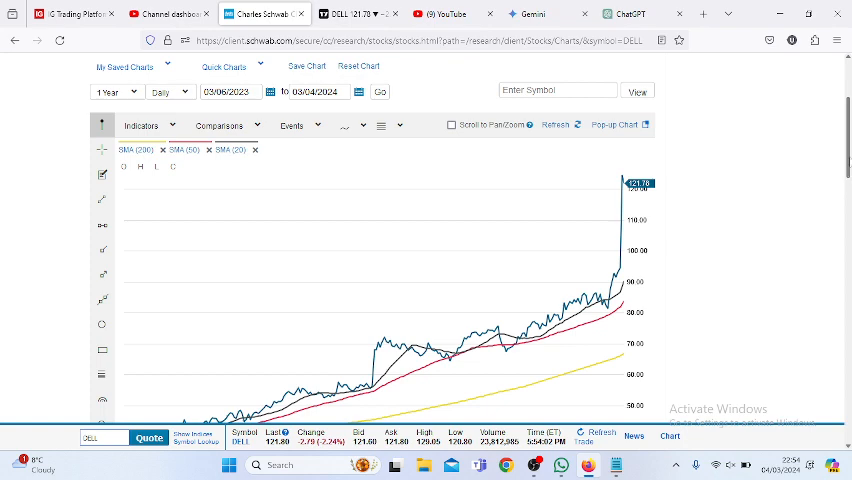
- Read Dell's 7 Dec 2023 averages on the Schwab chart: 200-day $55, 50-day $69, 20-day $73
scroll("down", 3)
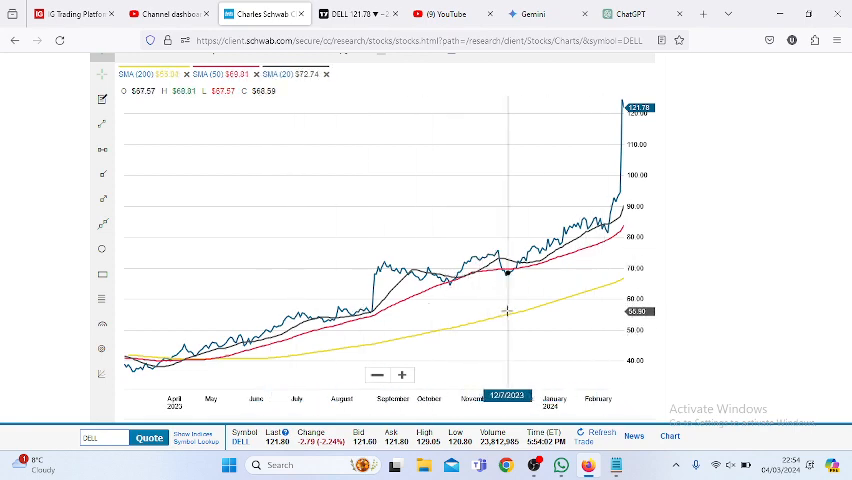
mouse_move(570, 302)
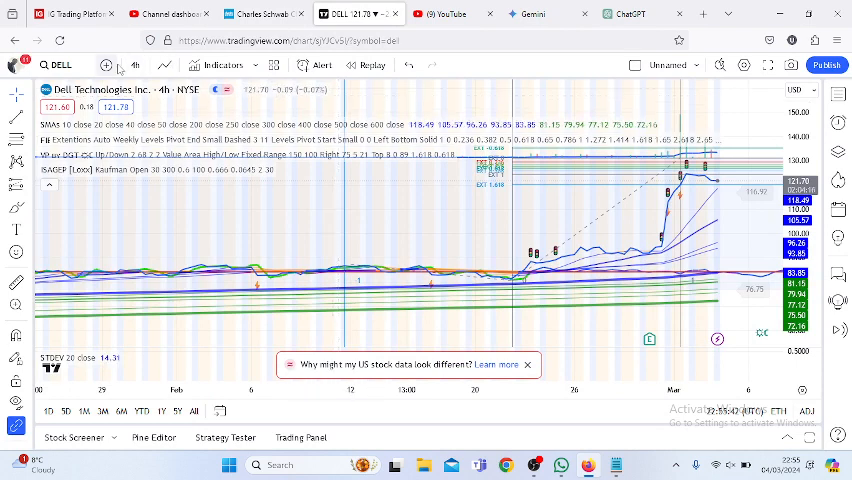
- Switch Dell's TradingView chart interval from four hours to 1 day
left_click(135, 65)
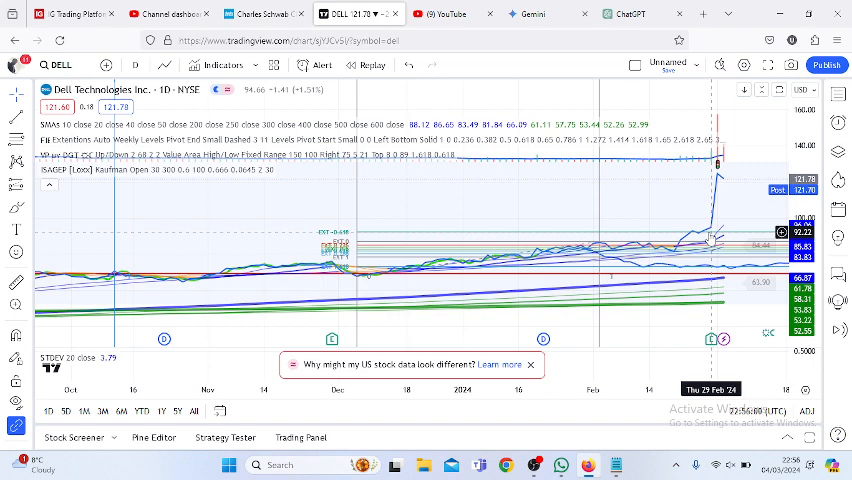
mouse_move(260, 250)
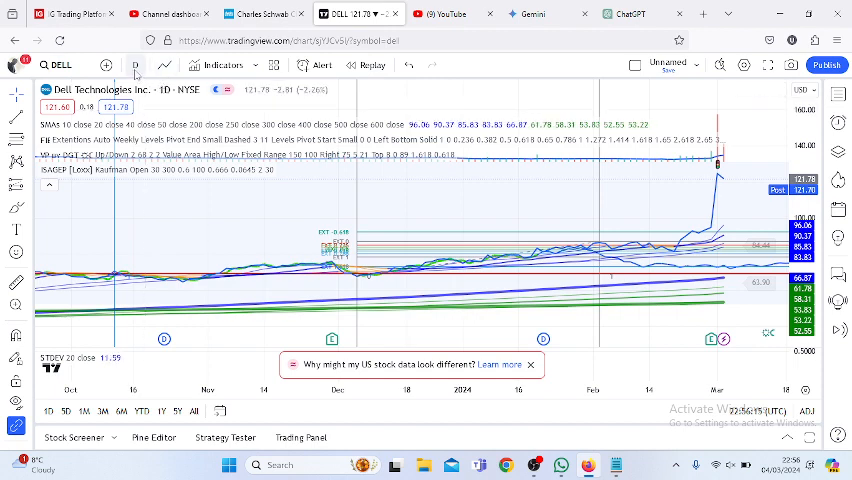
- Put Dell's chart on 45-minute candles, then view Gemini's Fibonacci extensions and retracements explanation
left_click(134, 64)
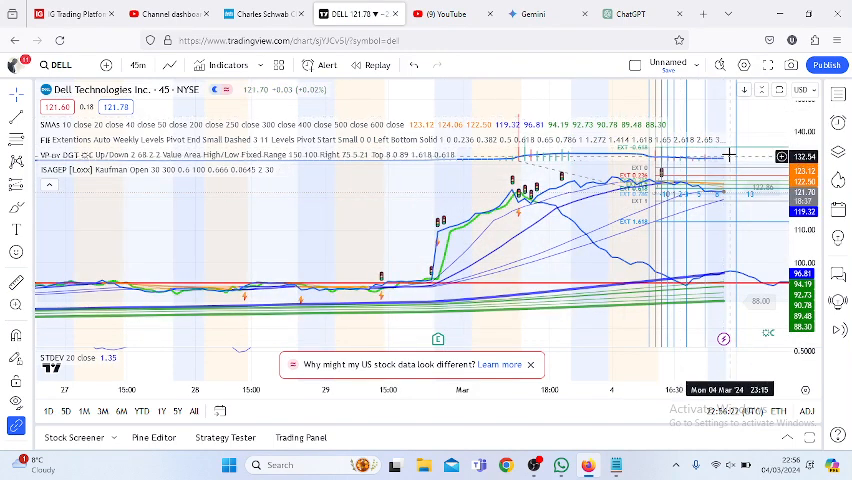
mouse_move(730, 152)
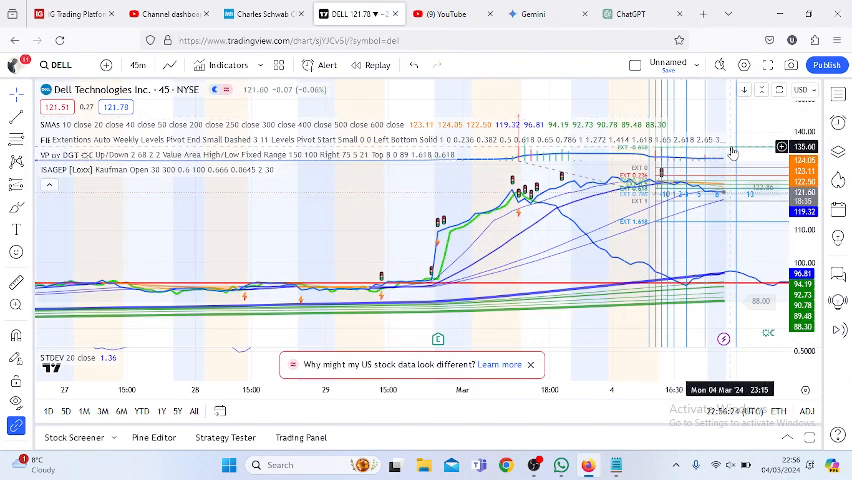
left_click(531, 14)
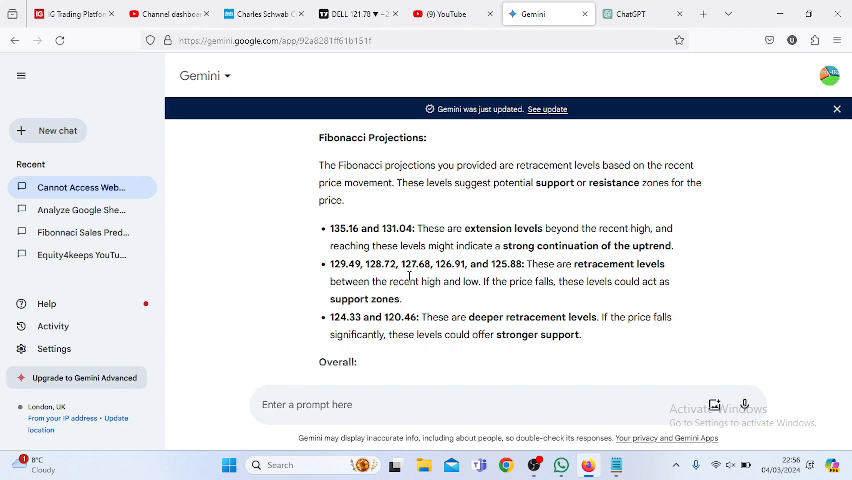
mouse_move(527, 71)
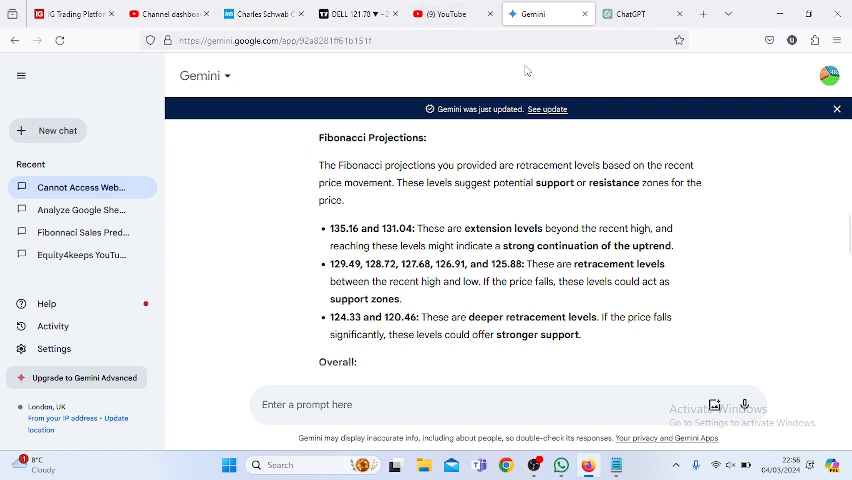
- Set Dell's TradingView chart to 4h candles, then return to Gemini's Fibonacci explanation
left_click(345, 13)
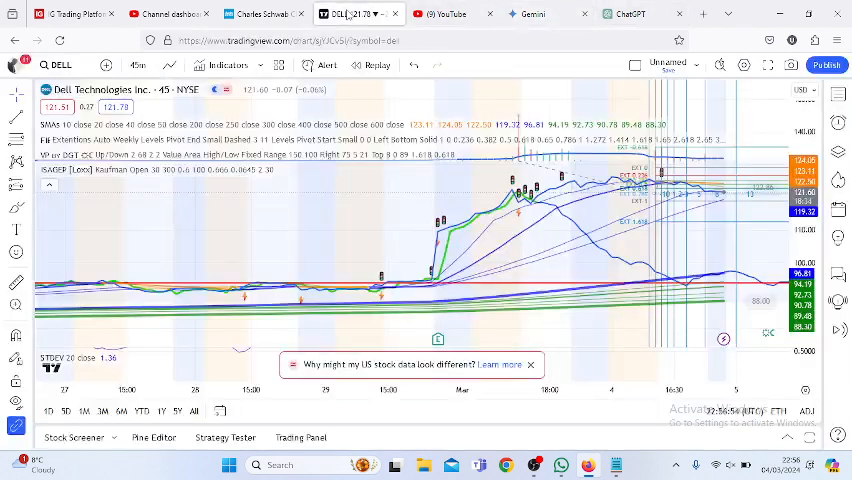
mouse_move(640, 242)
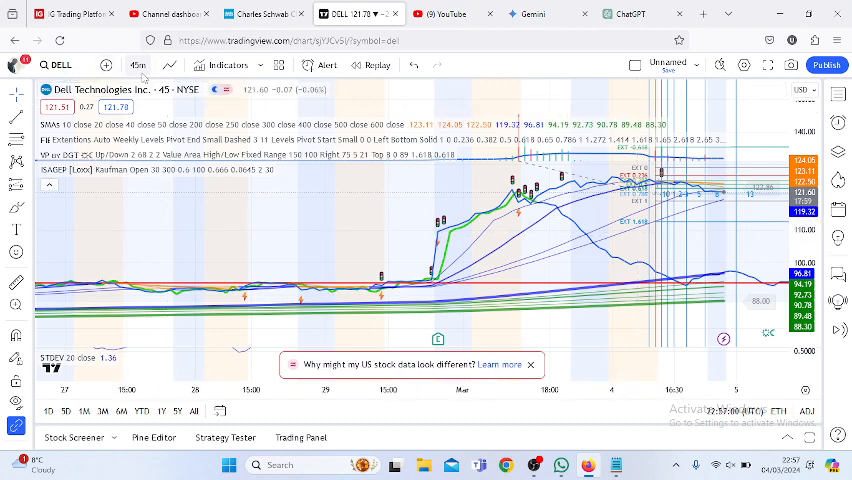
left_click(137, 64)
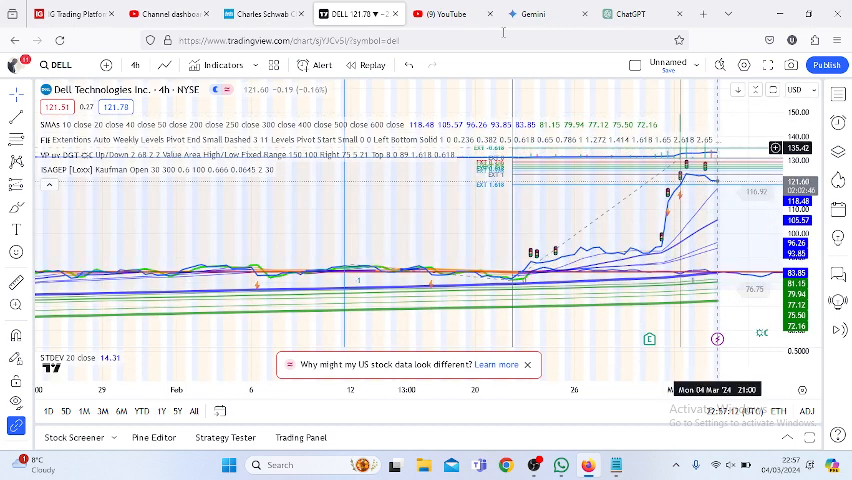
left_click(547, 14)
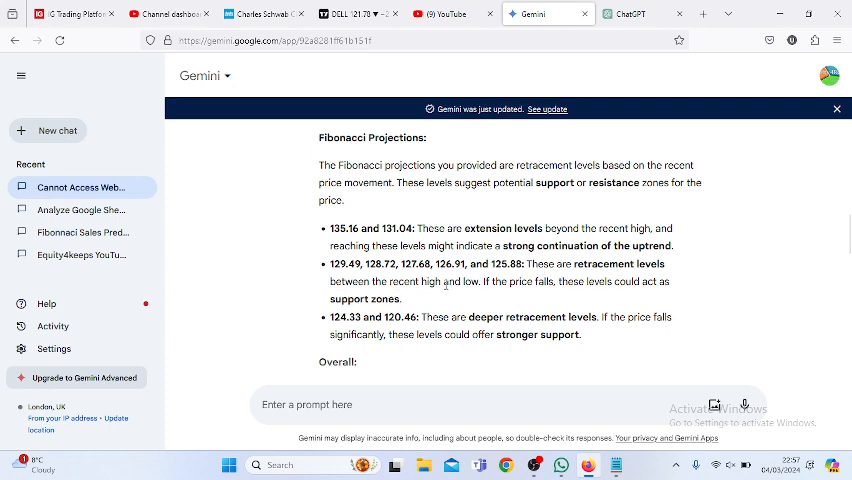
mouse_move(444, 285)
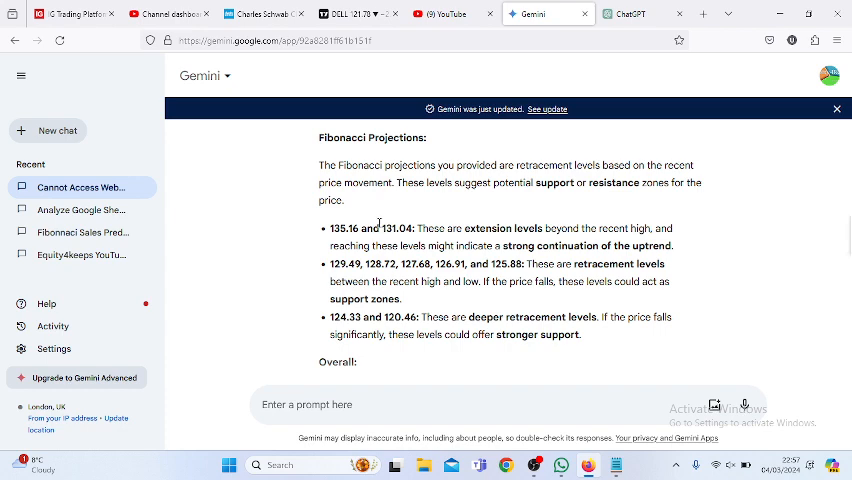
mouse_move(495, 272)
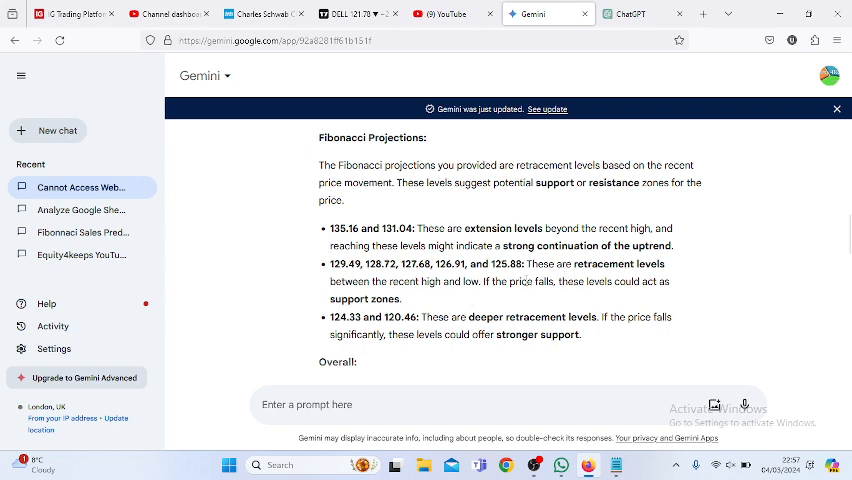
mouse_move(557, 283)
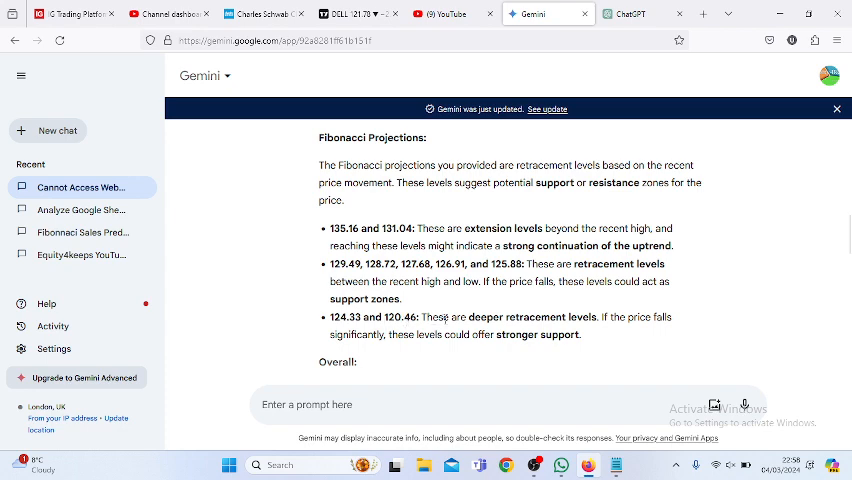
mouse_move(610, 320)
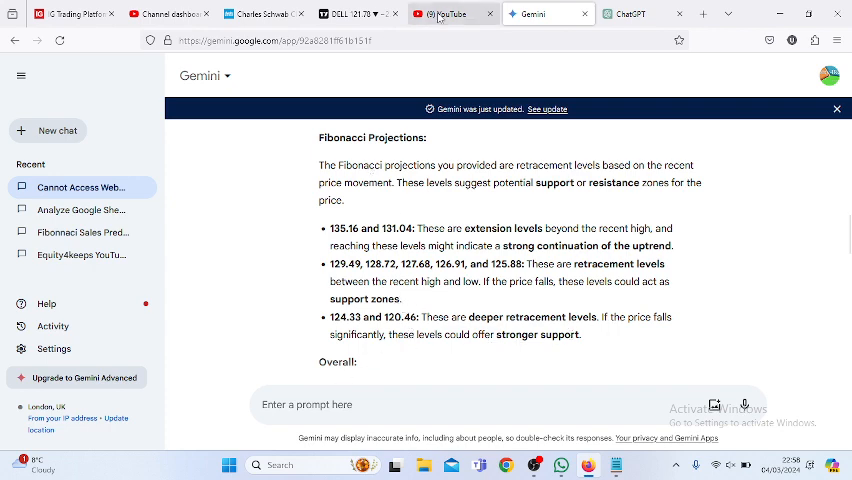
mouse_move(355, 14)
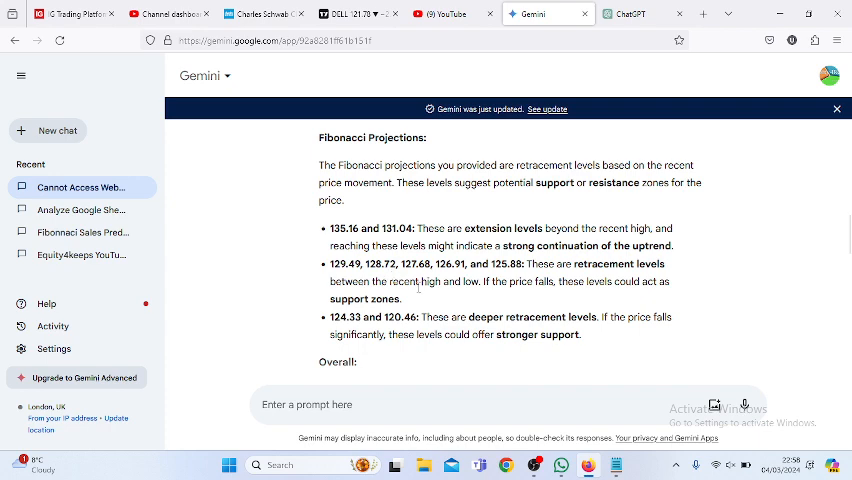
mouse_move(430, 298)
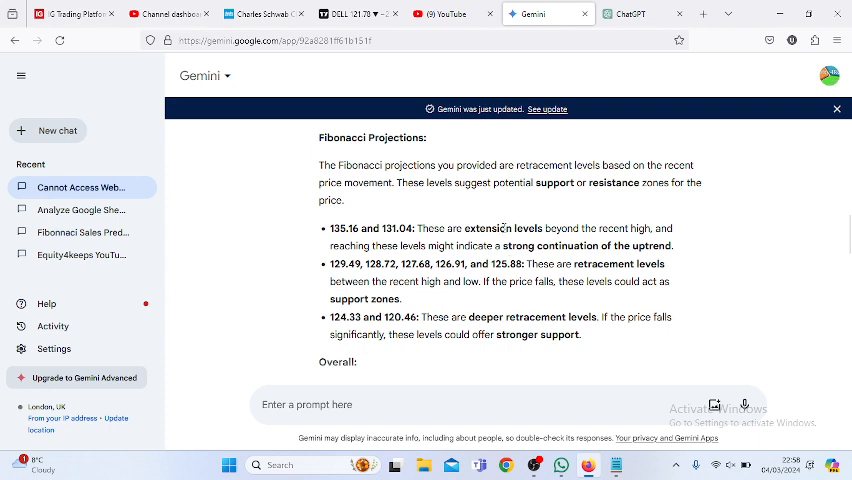
mouse_move(848, 230)
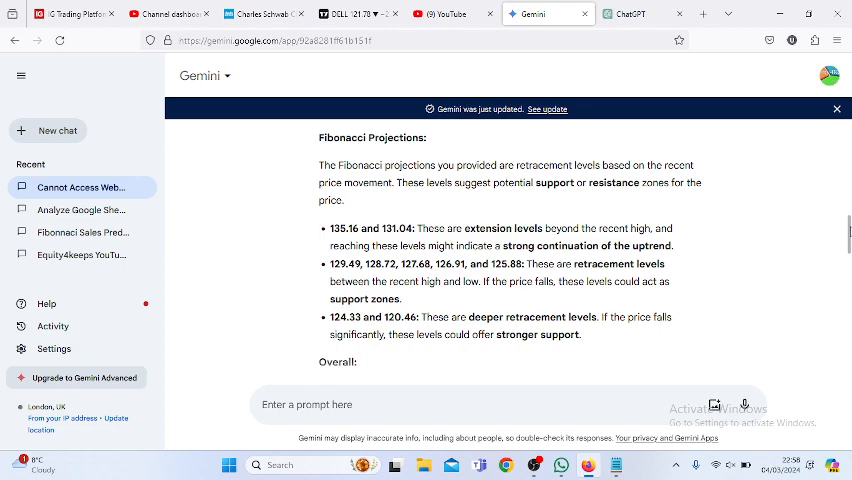
scroll("down", 3)
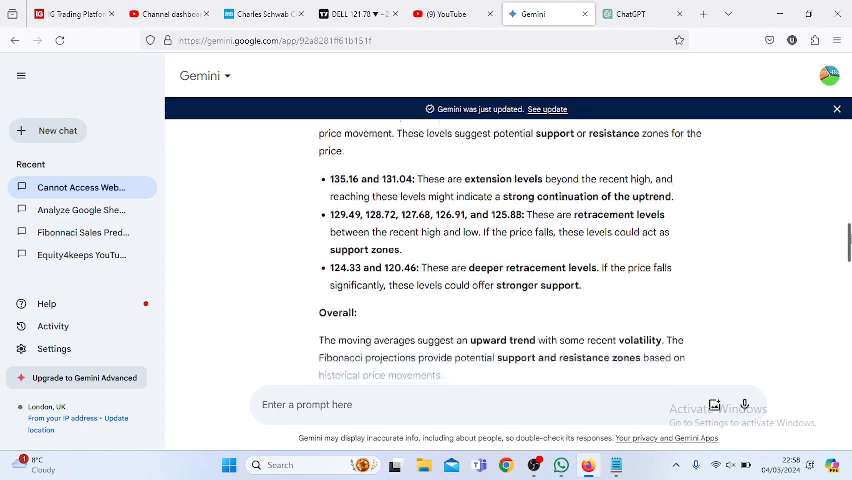
scroll("down", 3)
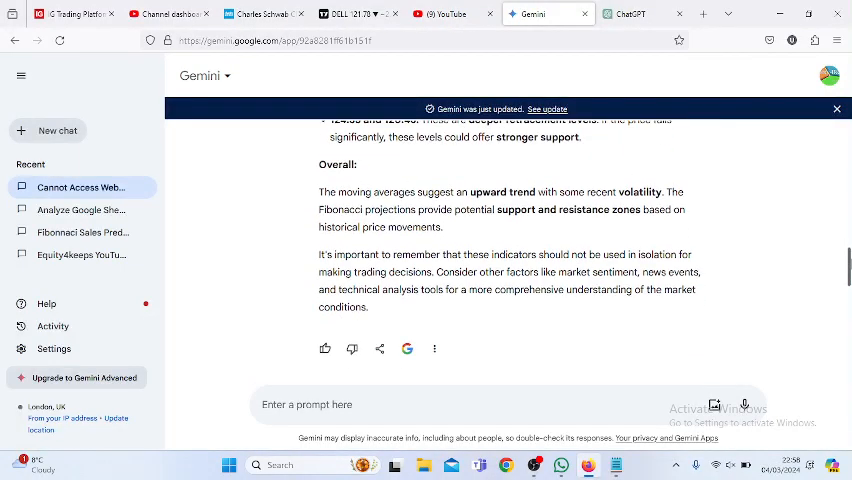
scroll("up", 3)
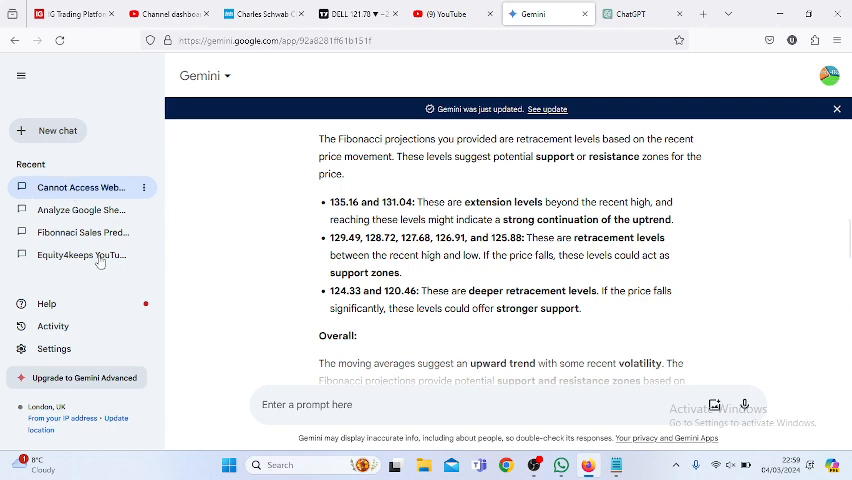
mouse_move(85, 193)
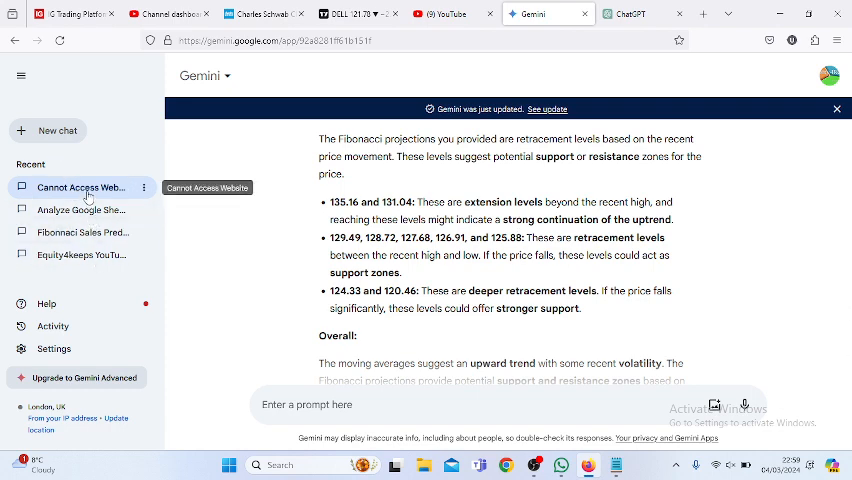
mouse_move(105, 235)
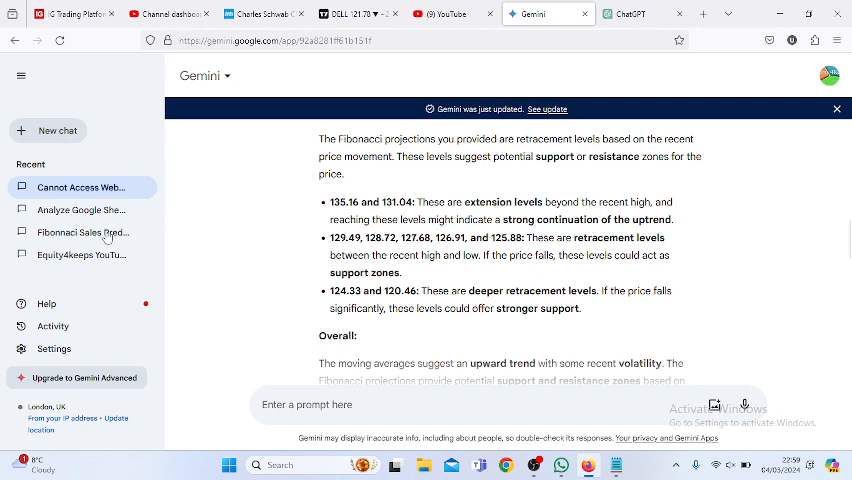
mouse_move(88, 187)
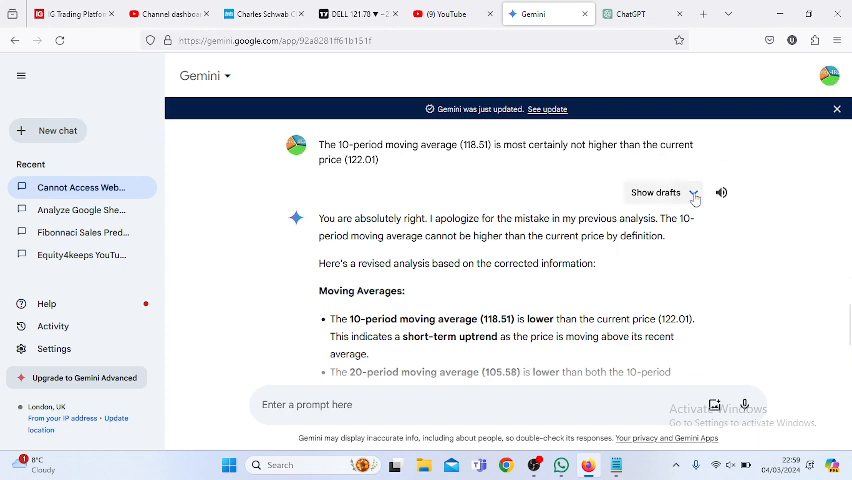
left_click(655, 192)
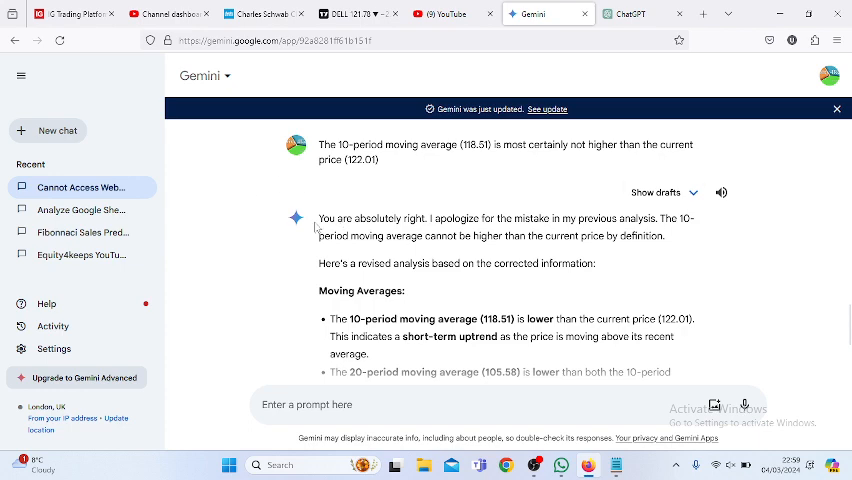
mouse_move(472, 257)
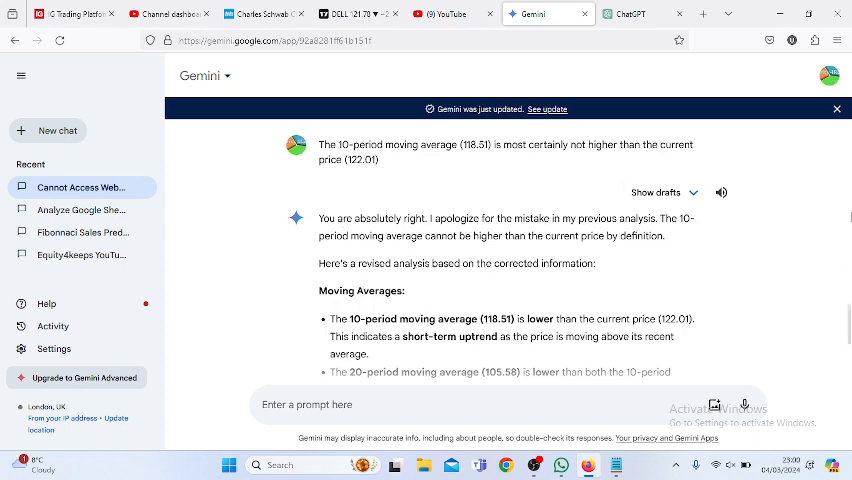
mouse_move(703, 244)
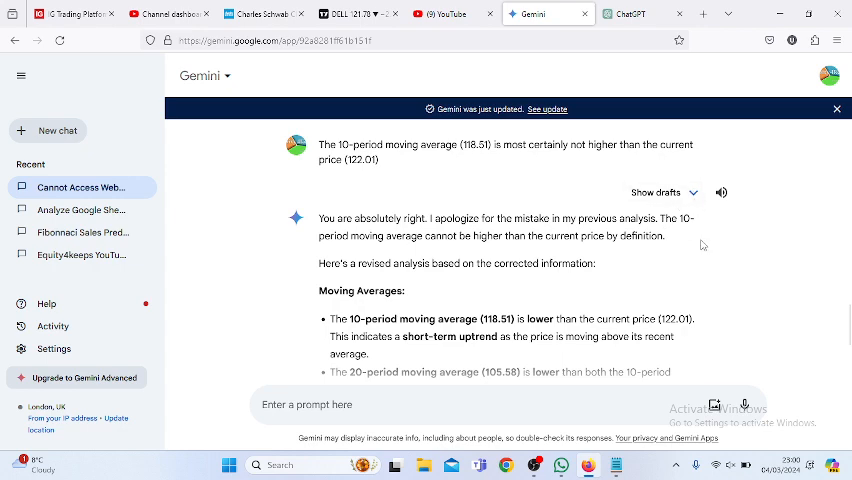
mouse_move(80, 187)
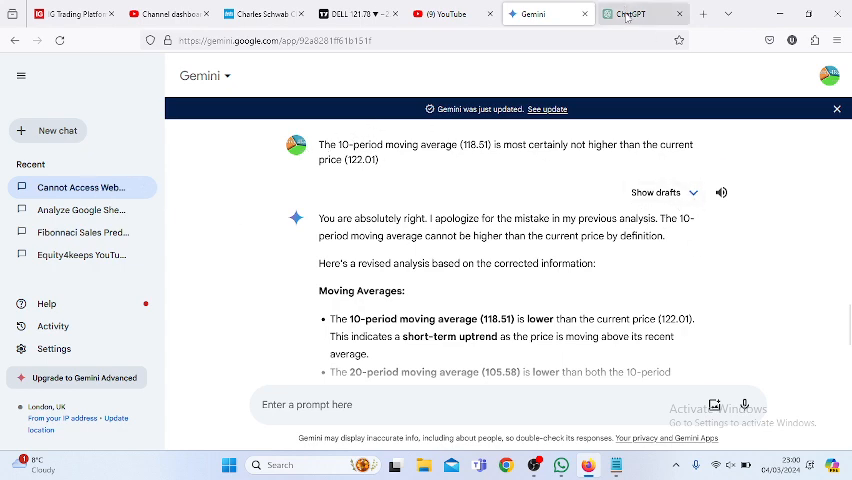
- Open ChatGPT's Moving Averages, Fibonacci chat with its 10-period average correction
left_click(640, 13)
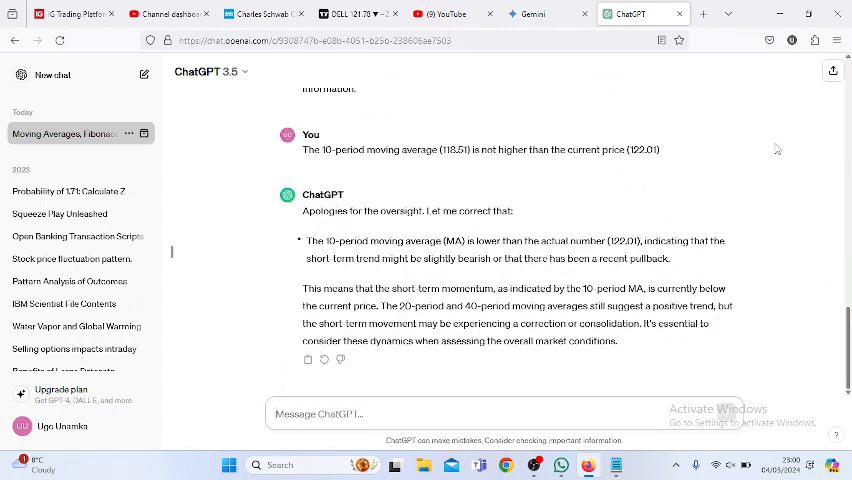
mouse_move(777, 148)
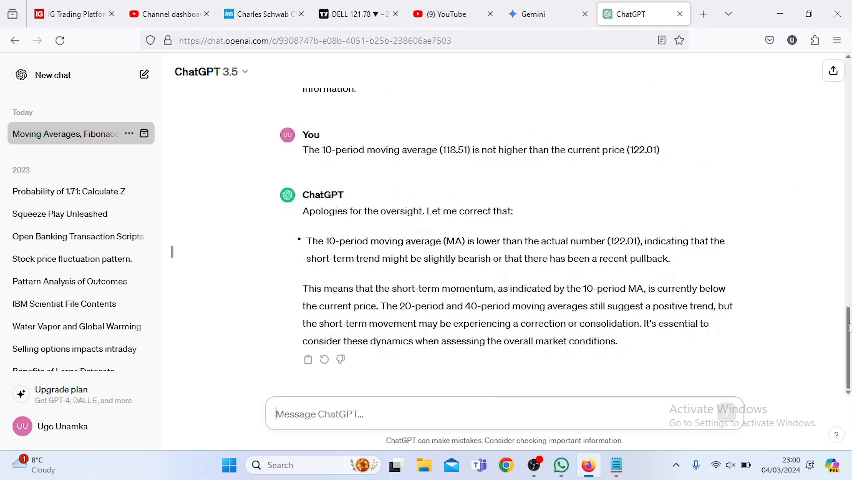
scroll("down", 3)
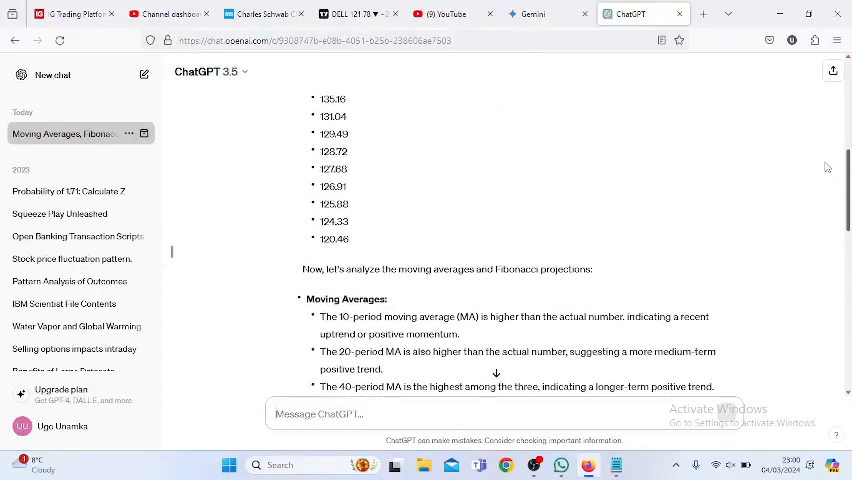
- Scroll ChatGPT back to the original prompt and analysis, then reopen Dell's four-hour TradingView chart
scroll("up", 3)
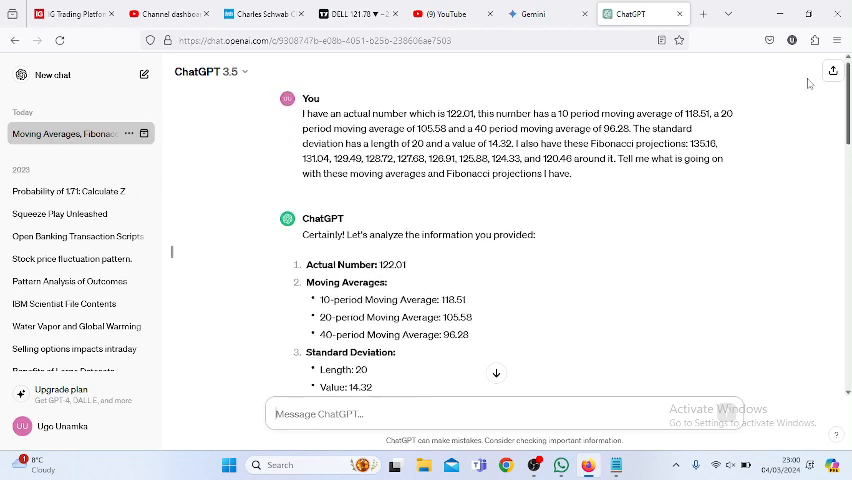
scroll("down", 3)
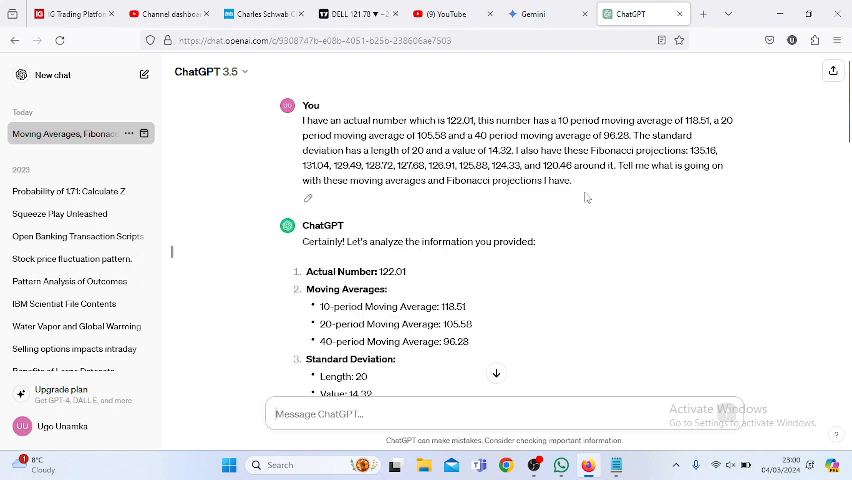
mouse_move(578, 196)
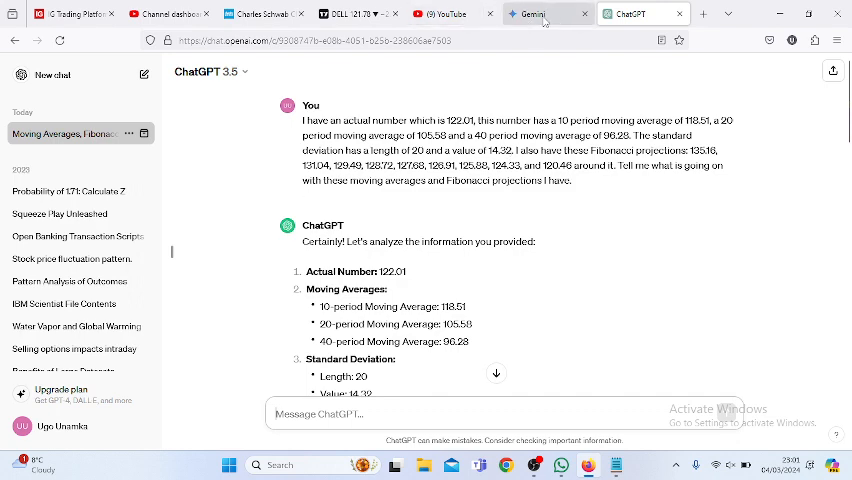
mouse_move(544, 17)
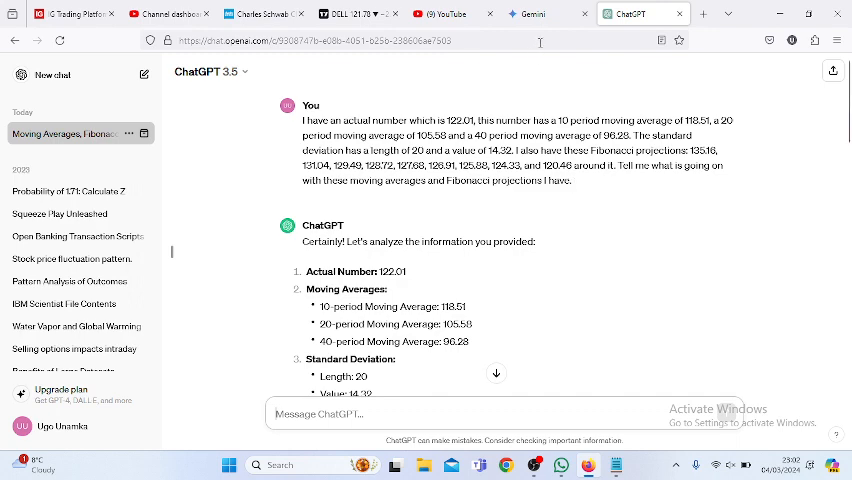
left_click(345, 13)
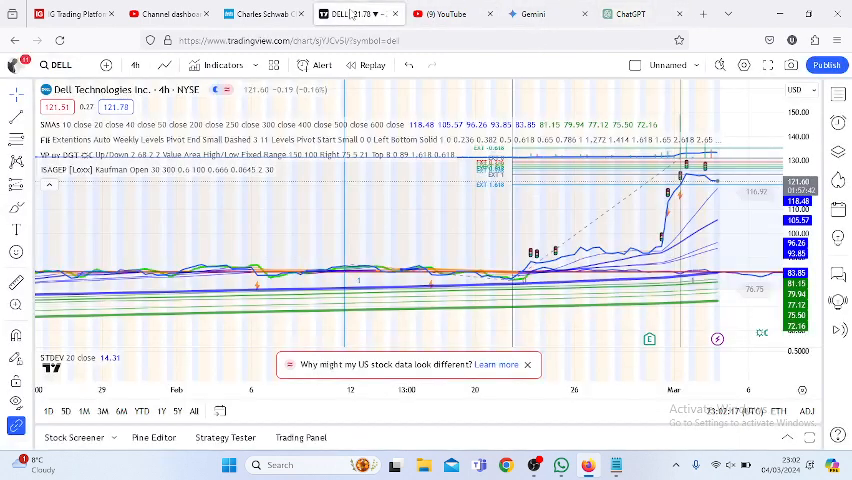